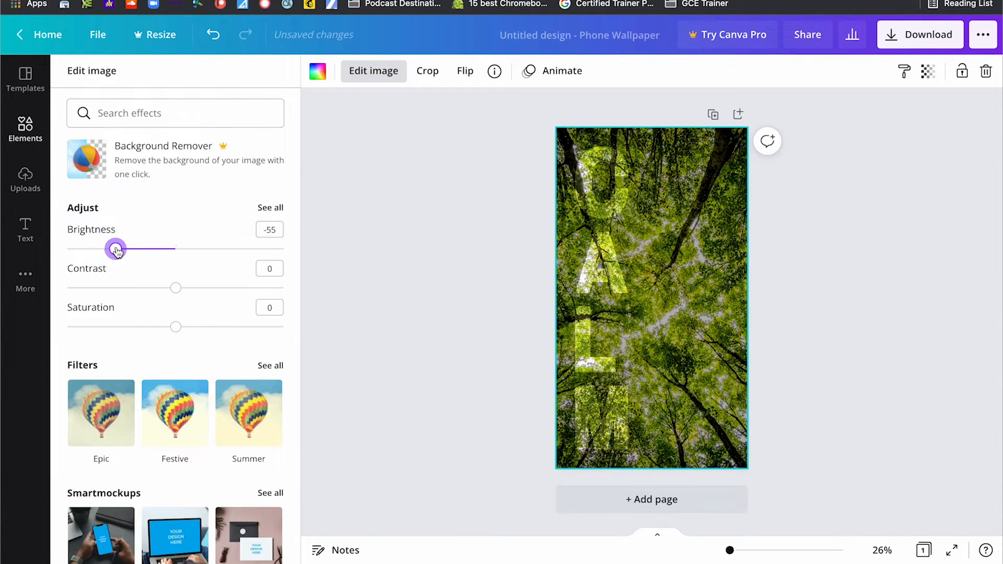
Lower the forest photo's Brightness from -55 to -67 with the slider.
{"action": "left_click_drag", "start_coordinate": [116, 249], "coordinate": [102, 249]}
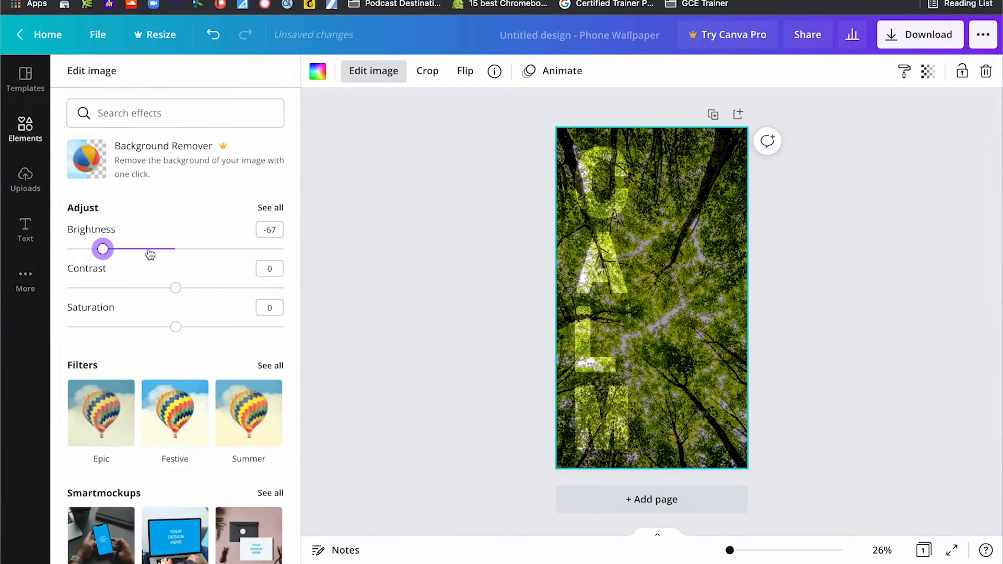